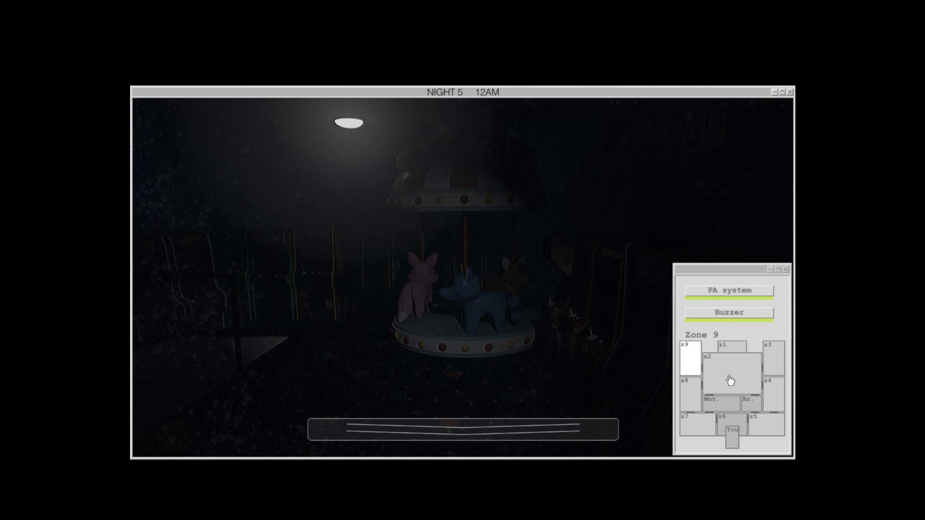
Watch the Zone 9 carousel feed as Night 5 starts, then lower the monitor to the office
{"action": "left_click", "coordinate": [690, 396]}
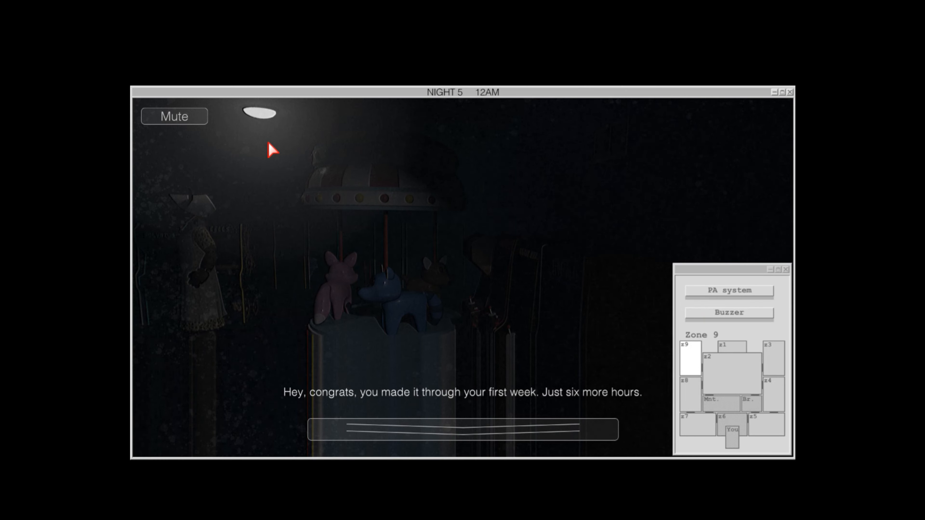
{"action": "left_click", "coordinate": [730, 375]}
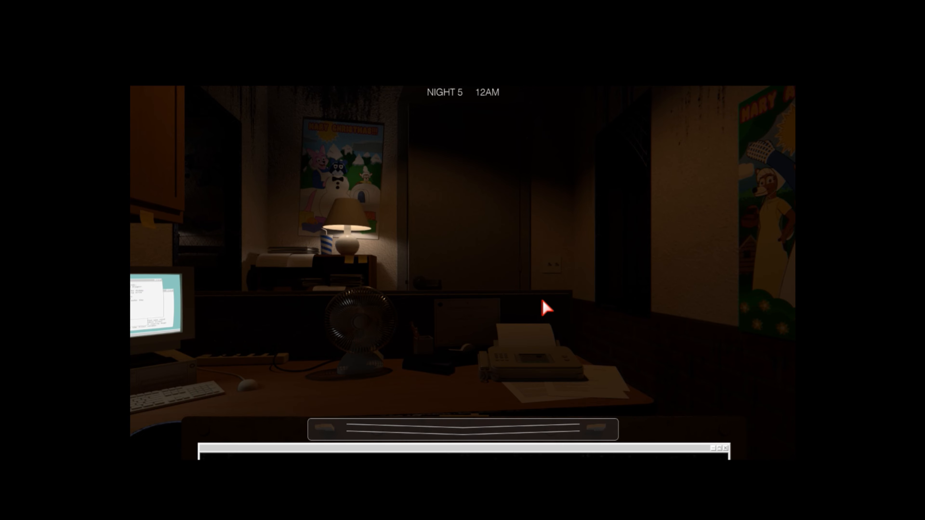
{"action": "mouse_move", "coordinate": [545, 314]}
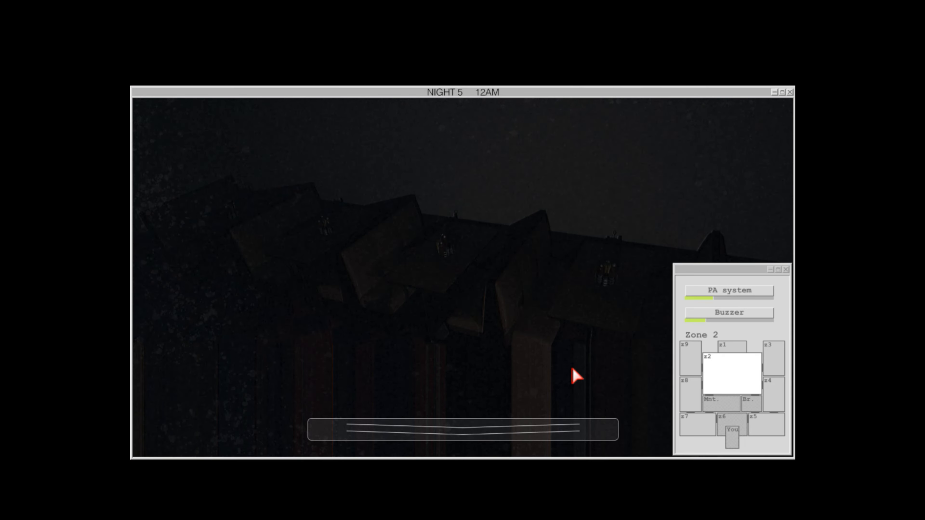
Raise the camera monitor and switch to the Zone 2 feed at 1AM
{"action": "left_click", "coordinate": [773, 359]}
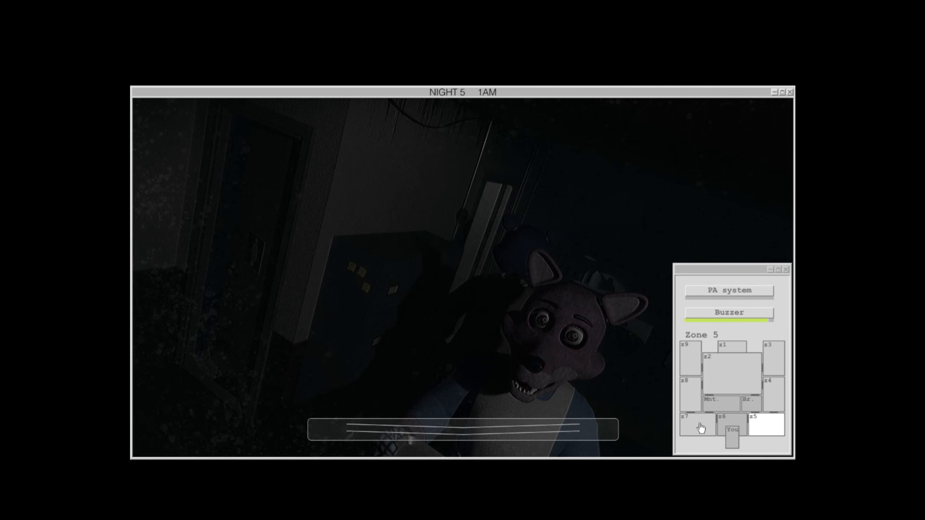
Cycle the Zone 7, 2 and other camera feeds, watching for animatronics toward 3AM
{"action": "left_click", "coordinate": [696, 429]}
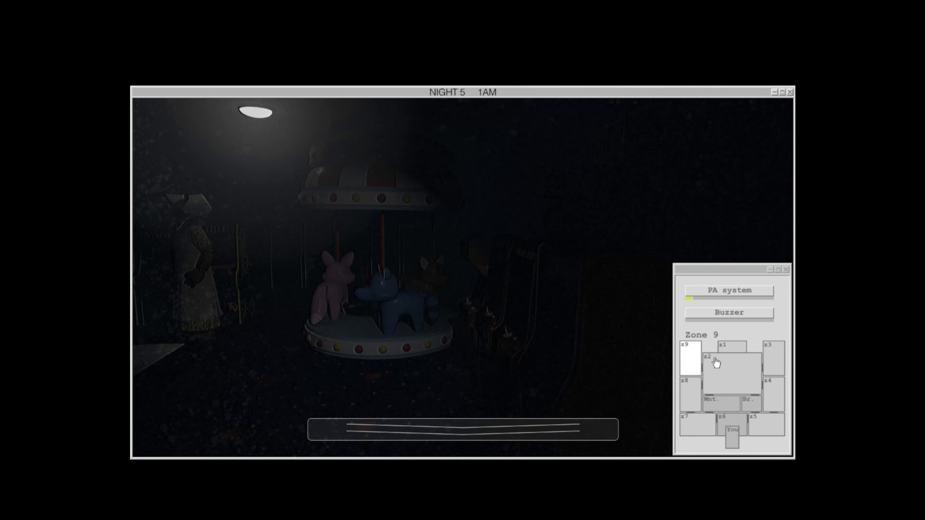
{"action": "left_click", "coordinate": [714, 360]}
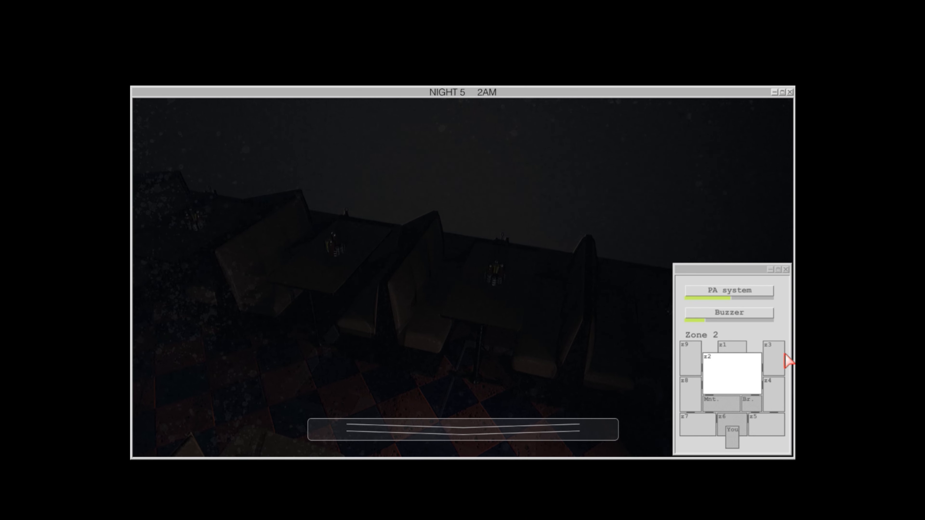
{"action": "left_click", "coordinate": [774, 359]}
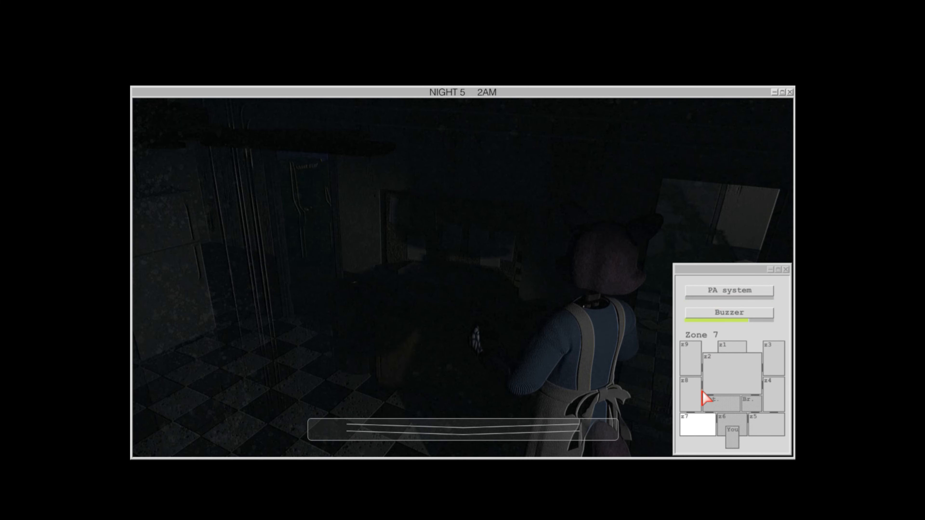
{"action": "left_click", "coordinate": [690, 358]}
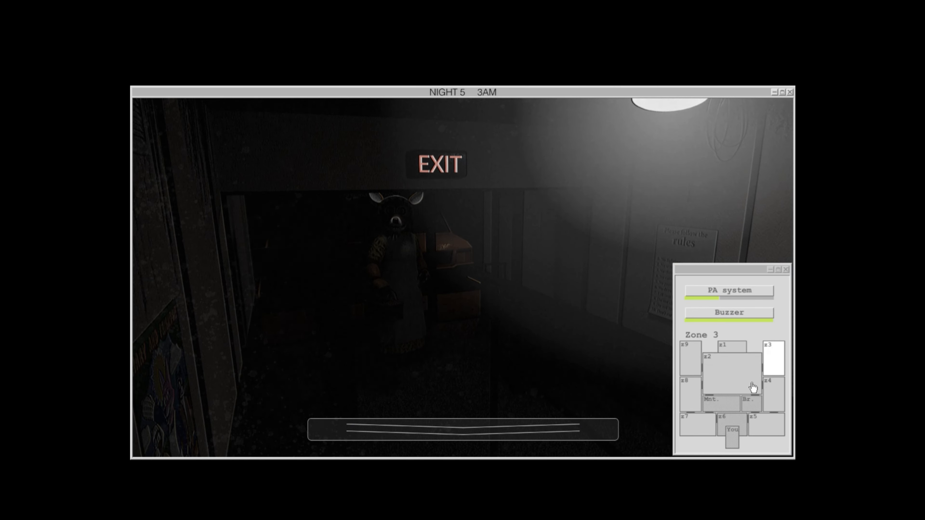
Switch cameras through the night to 5AM, finishing on the Zone 8 ball pit feed
{"action": "left_click", "coordinate": [690, 360]}
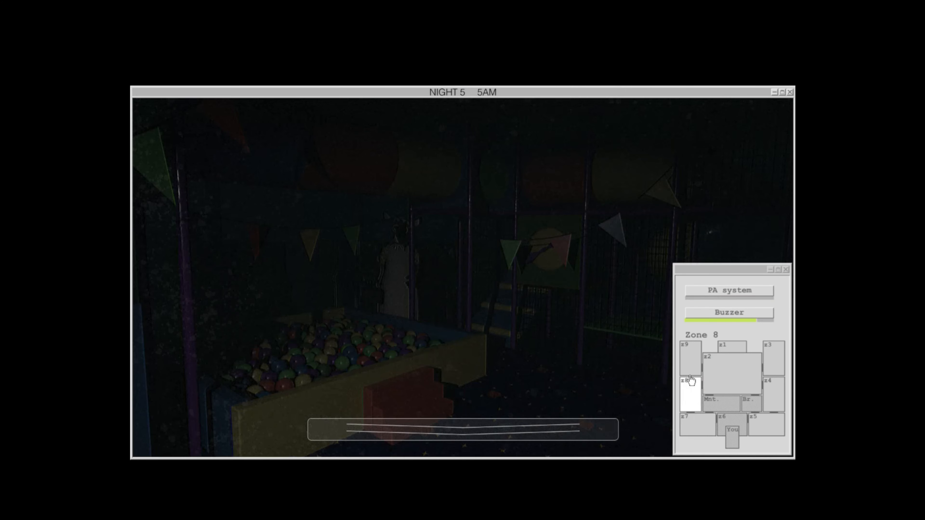
{"action": "left_click", "coordinate": [689, 422]}
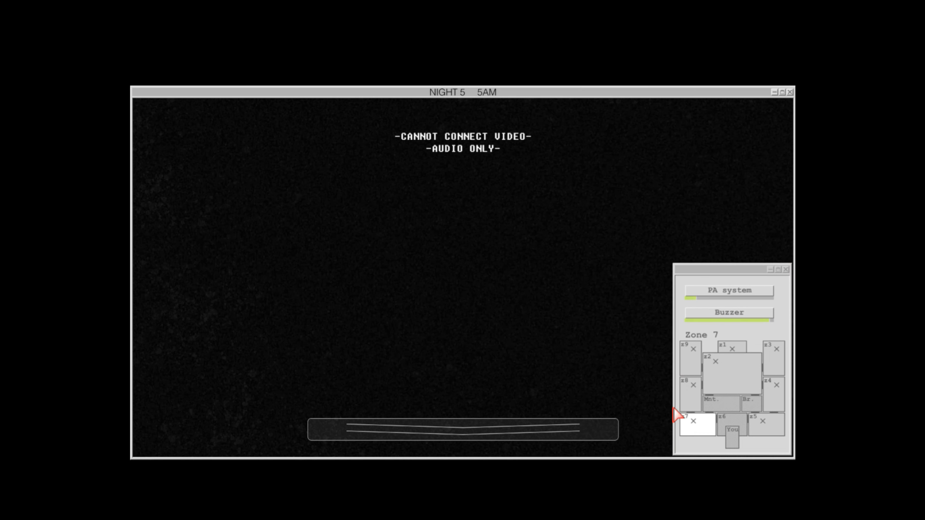
{"action": "mouse_move", "coordinate": [601, 401]}
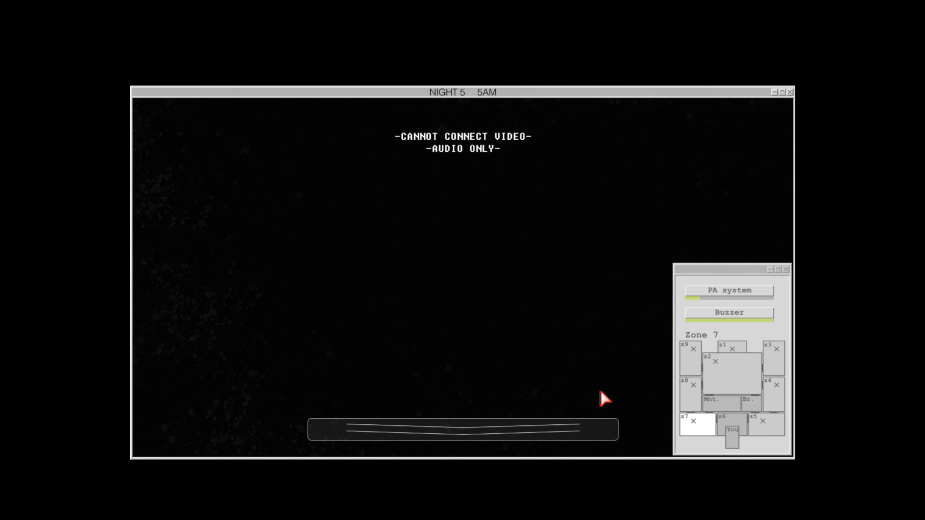
{"action": "mouse_move", "coordinate": [598, 371]}
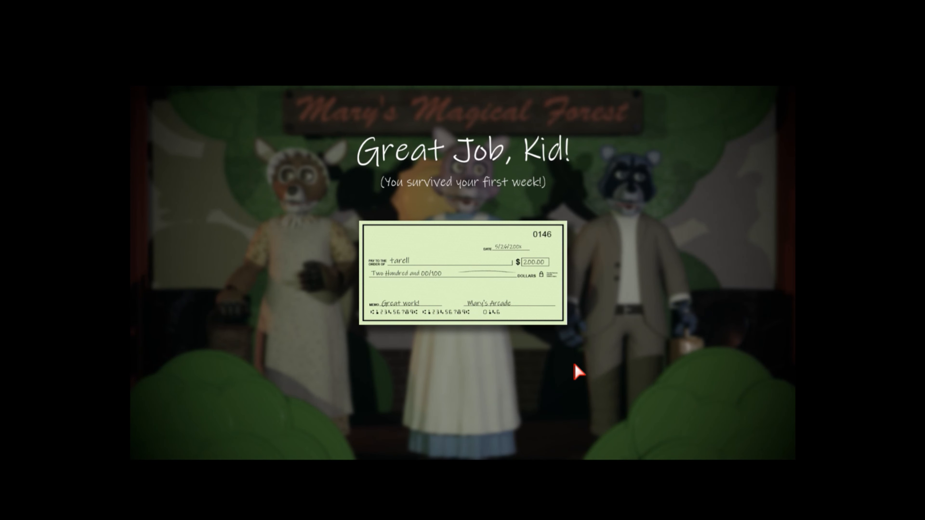
{"action": "mouse_move", "coordinate": [620, 290]}
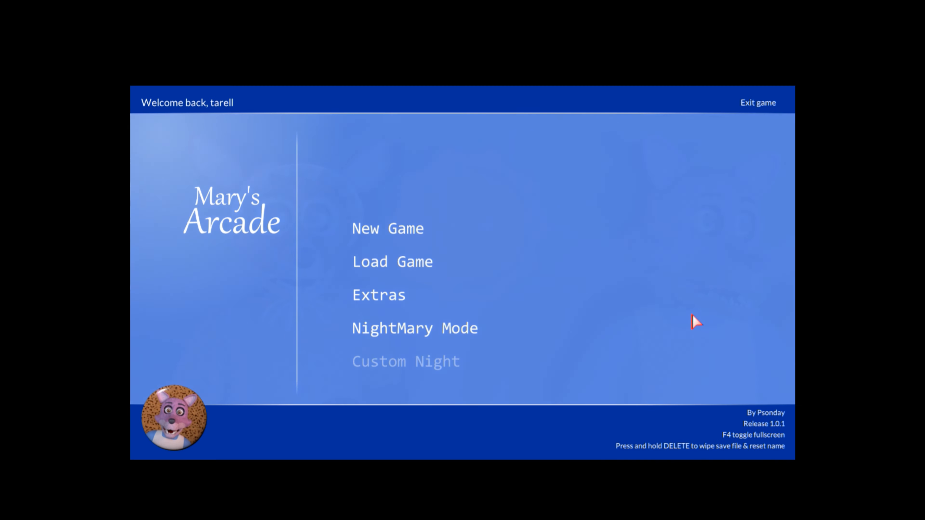
{"action": "mouse_move", "coordinate": [422, 297]}
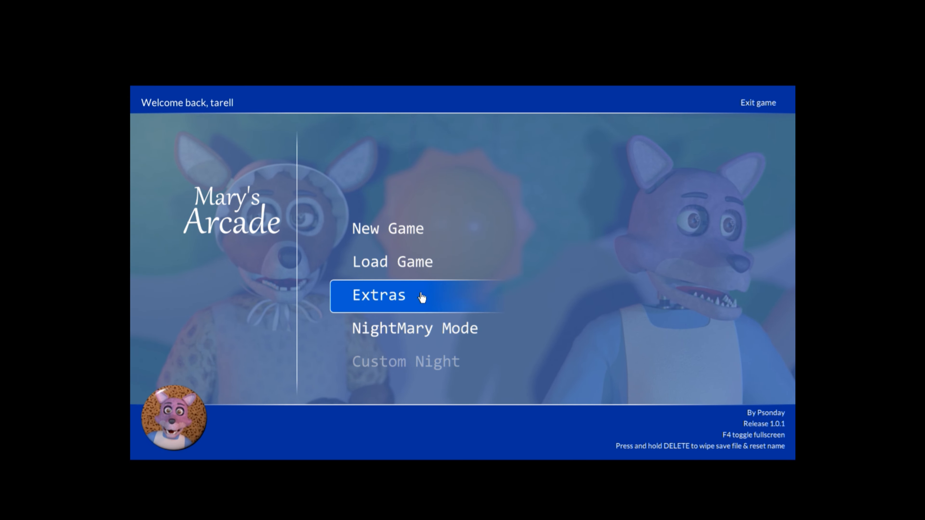
{"action": "mouse_move", "coordinate": [517, 315]}
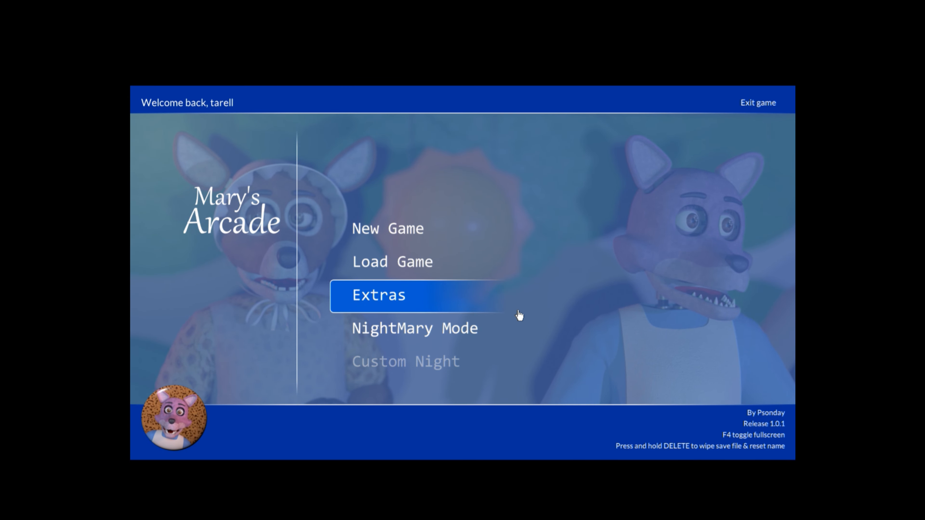
From Extras, page the Mascots gallery: Mary the Fox, Rascal the Raccoon, Scarlet the Doe, '?????'
{"action": "left_click", "coordinate": [378, 296]}
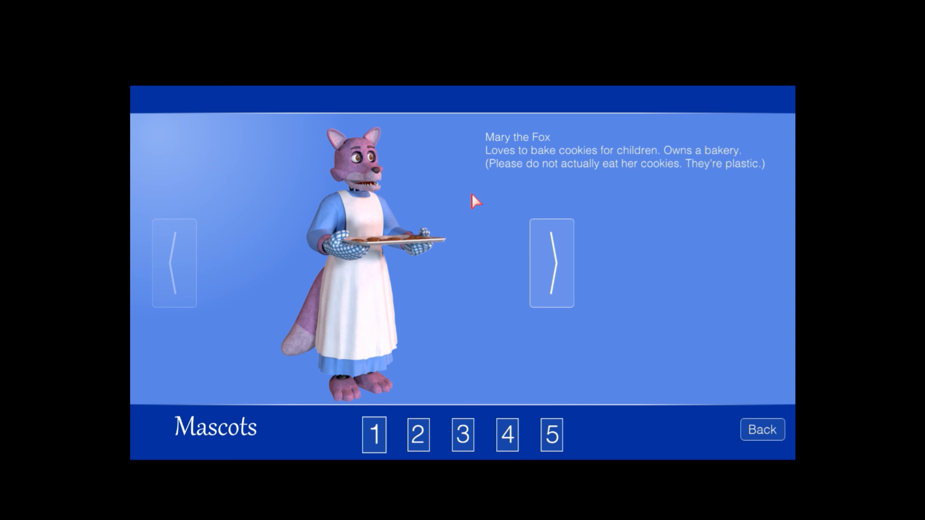
{"action": "mouse_move", "coordinate": [456, 203]}
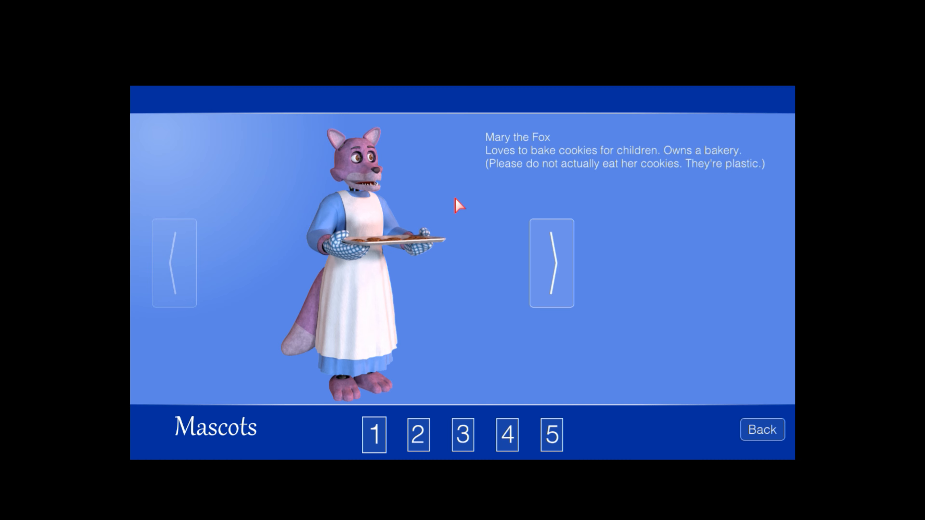
{"action": "mouse_move", "coordinate": [467, 228]}
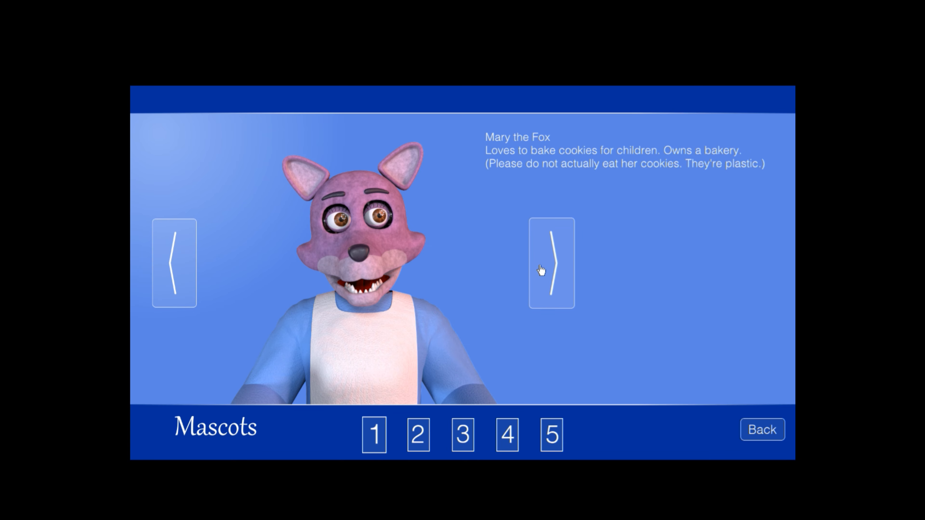
{"action": "left_click", "coordinate": [552, 266]}
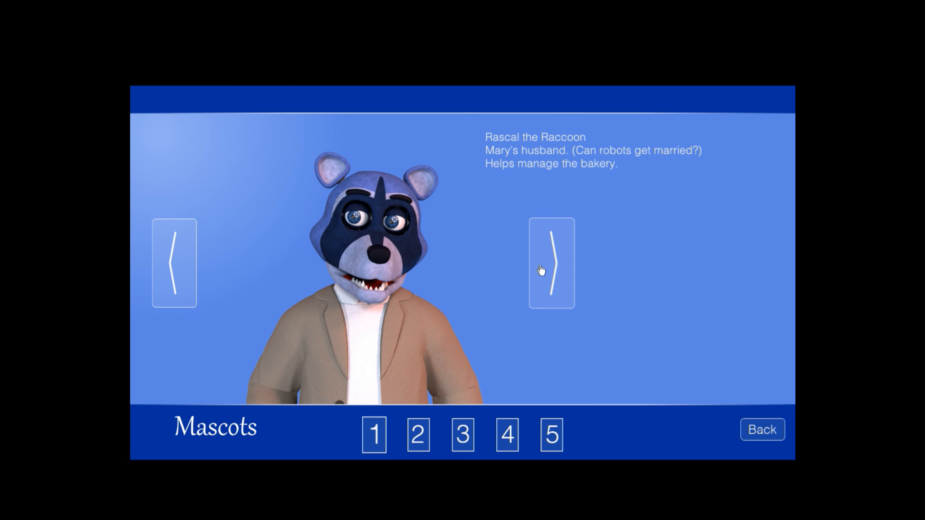
{"action": "left_click", "coordinate": [552, 266]}
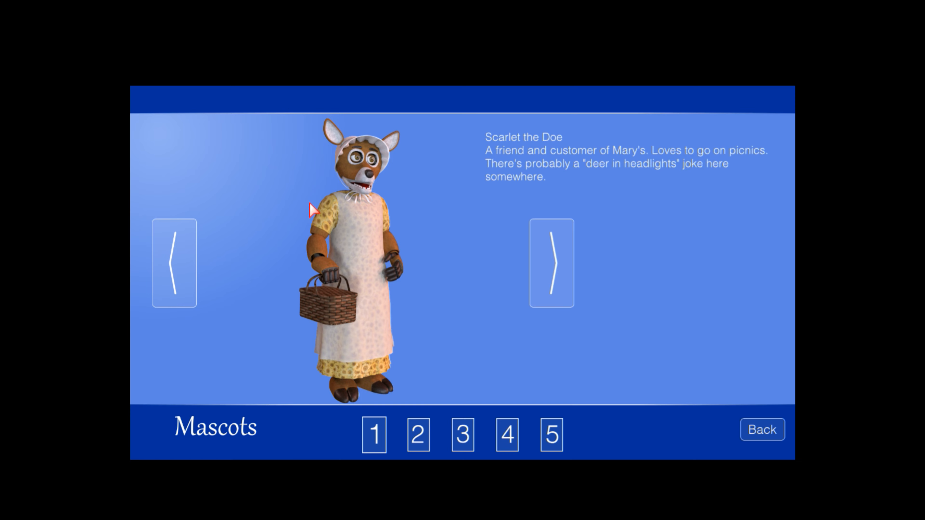
{"action": "mouse_move", "coordinate": [702, 244]}
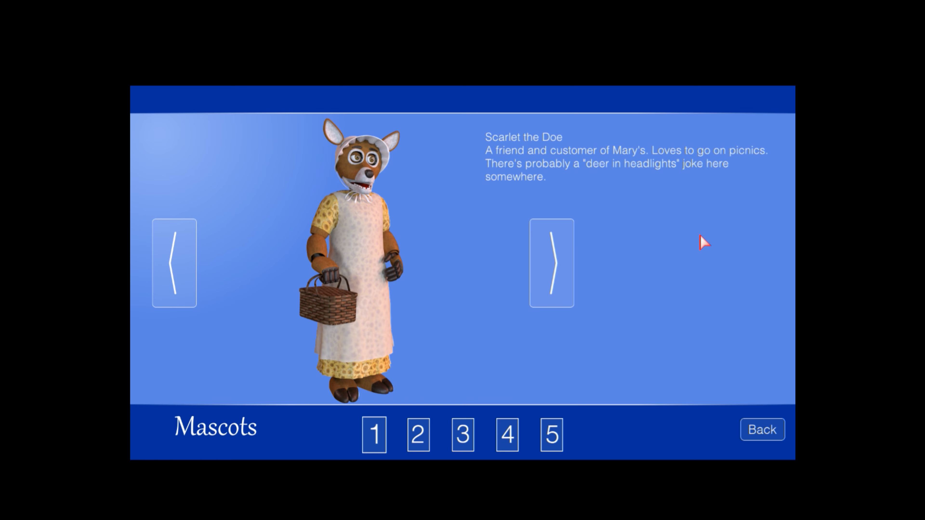
{"action": "mouse_move", "coordinate": [457, 171]}
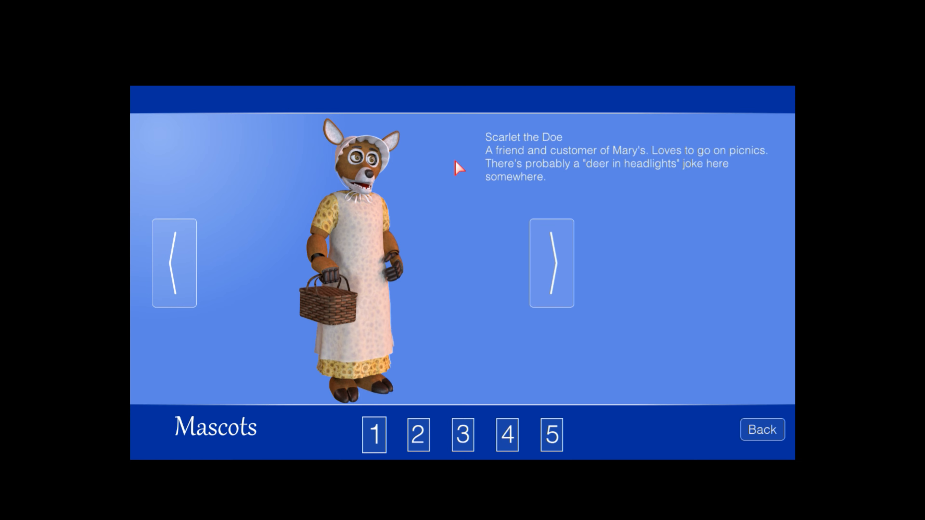
{"action": "mouse_move", "coordinate": [604, 178]}
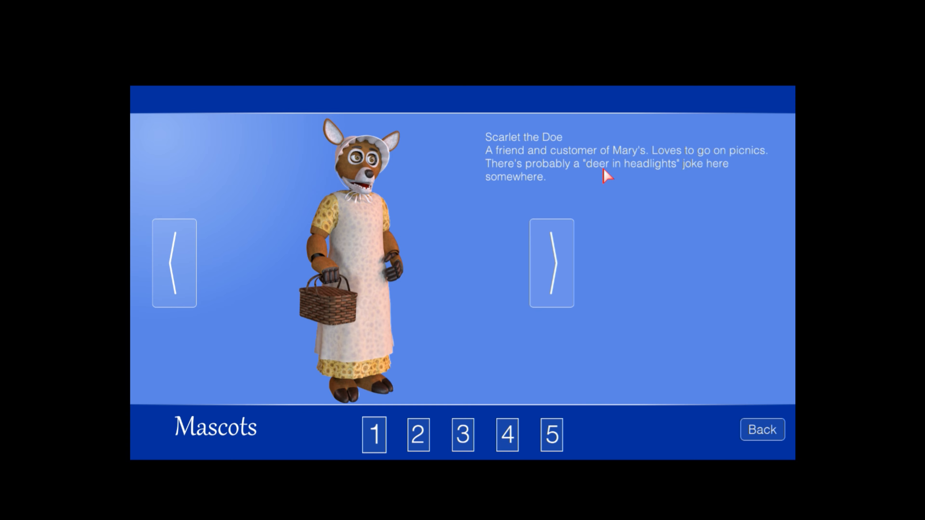
{"action": "mouse_move", "coordinate": [672, 180]}
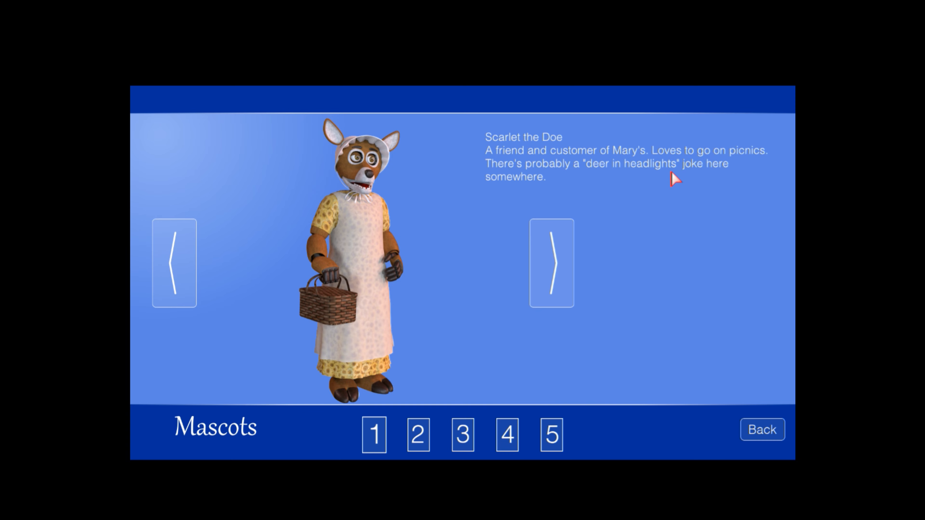
{"action": "mouse_move", "coordinate": [724, 190]}
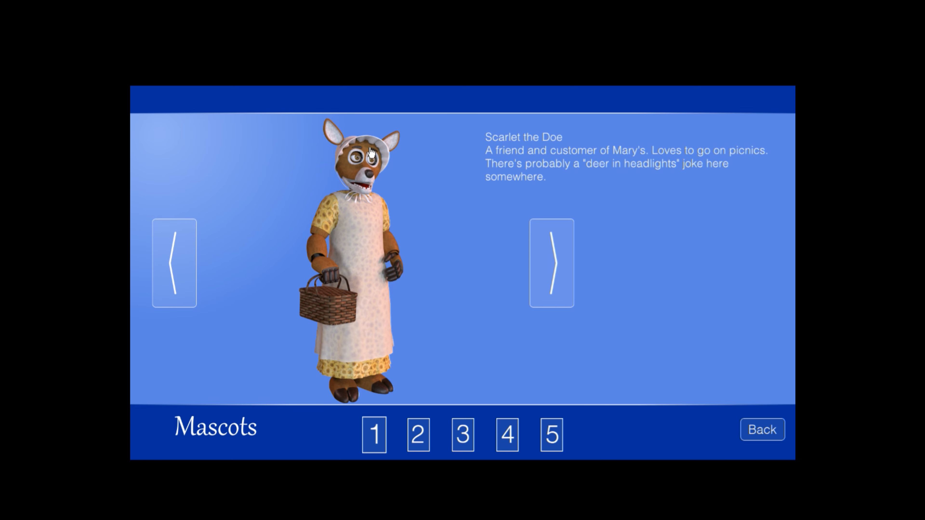
{"action": "mouse_move", "coordinate": [376, 167]}
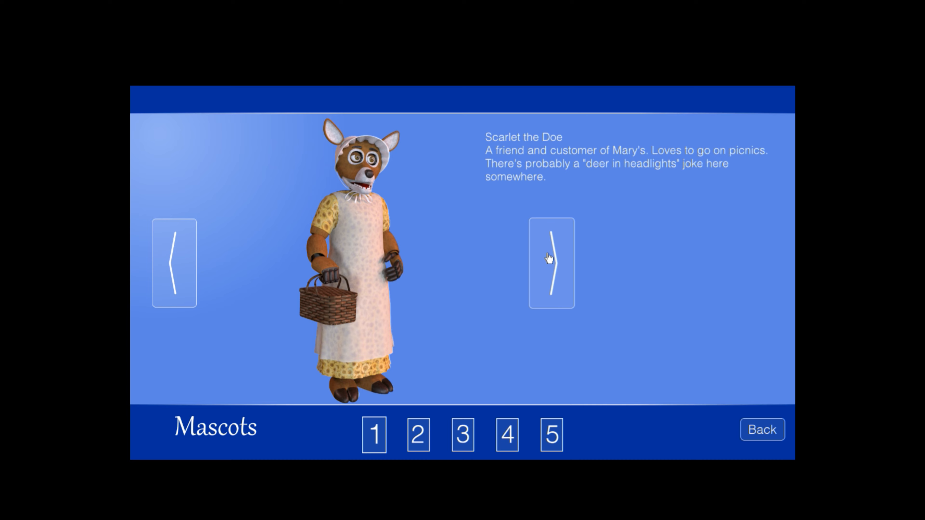
{"action": "left_click", "coordinate": [552, 262]}
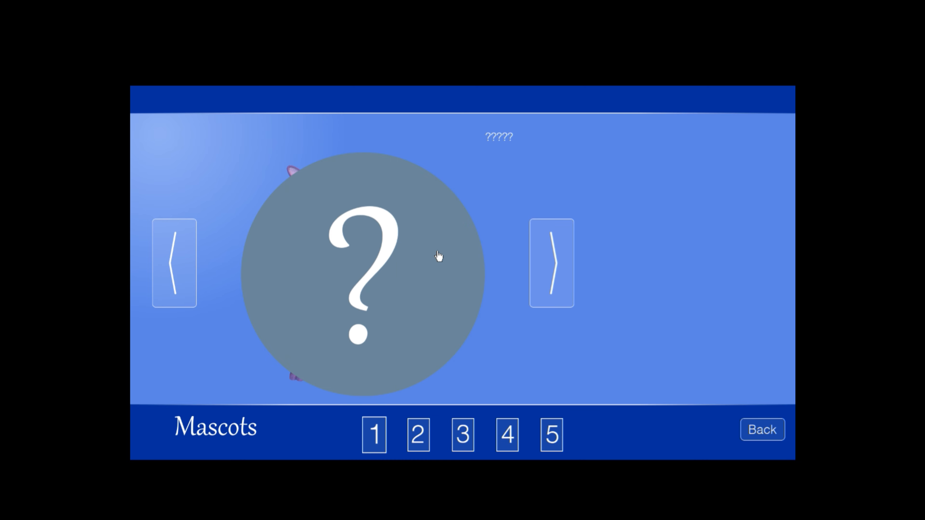
{"action": "mouse_move", "coordinate": [432, 258]}
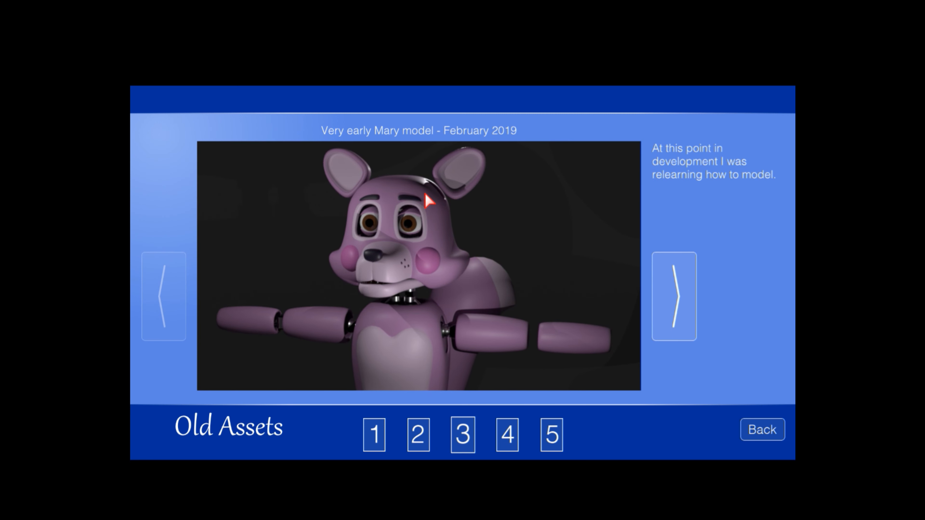
{"action": "mouse_move", "coordinate": [683, 289]}
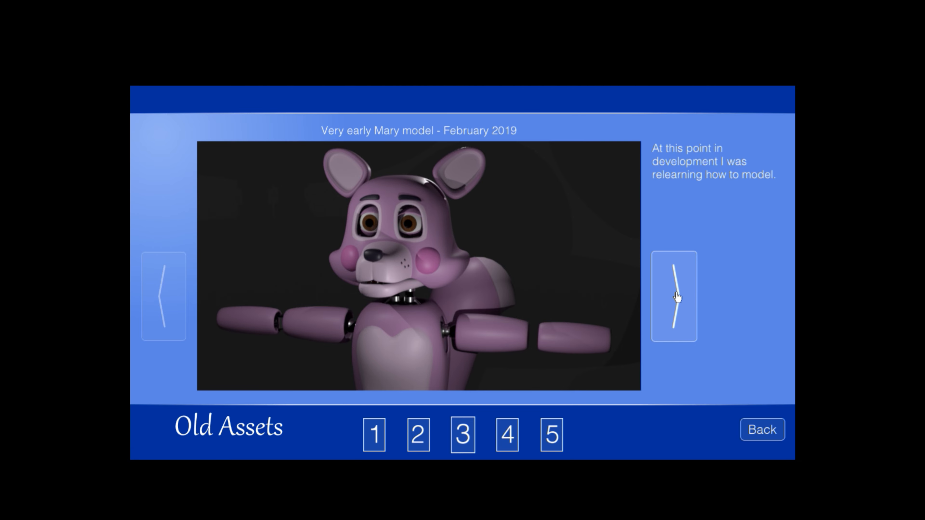
Advance Old Assets from the early Mary model to the dining room and office renders
{"action": "left_click", "coordinate": [675, 298]}
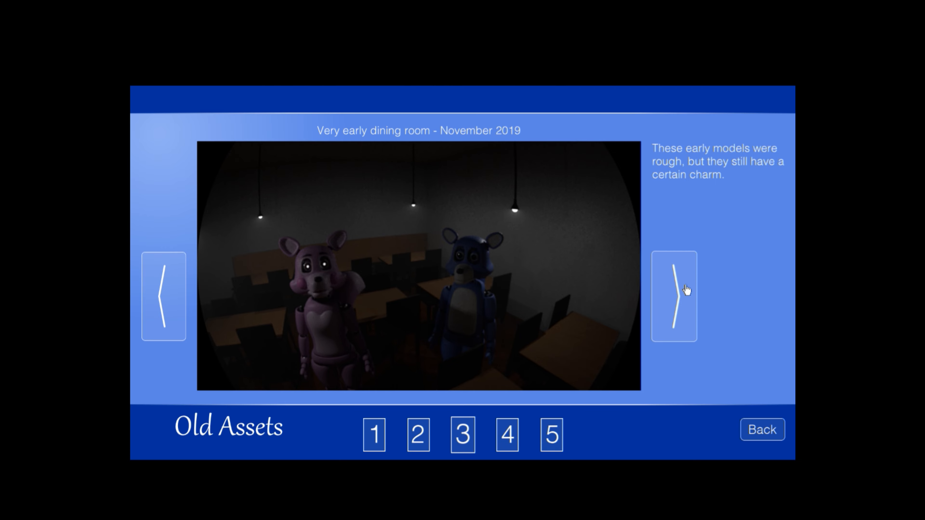
{"action": "left_click", "coordinate": [675, 295]}
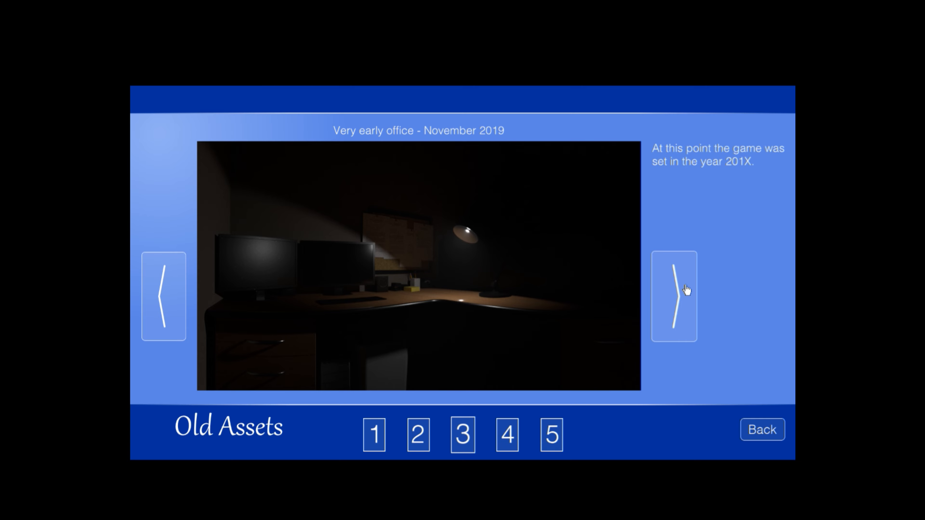
Page through dining room A/B, early kitchen, stage, in-game test and play room renders
{"action": "left_click", "coordinate": [677, 293]}
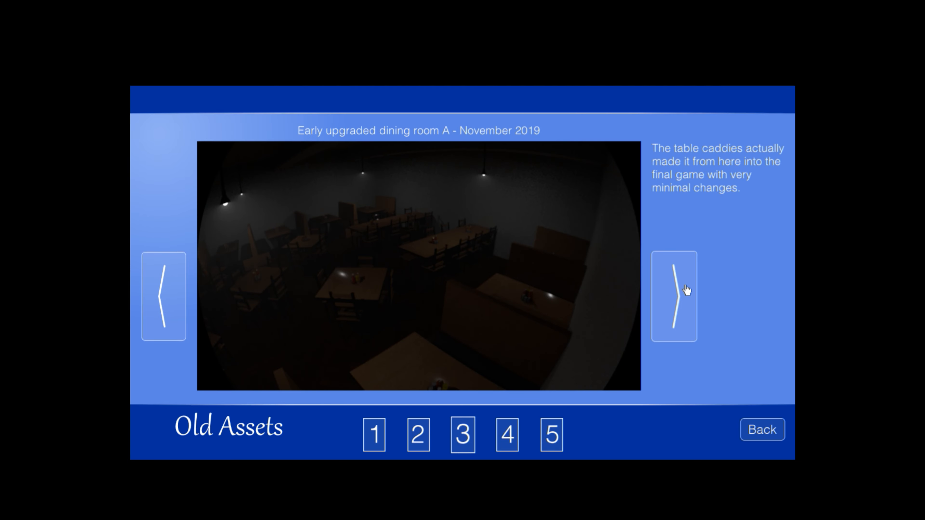
{"action": "left_click", "coordinate": [675, 297]}
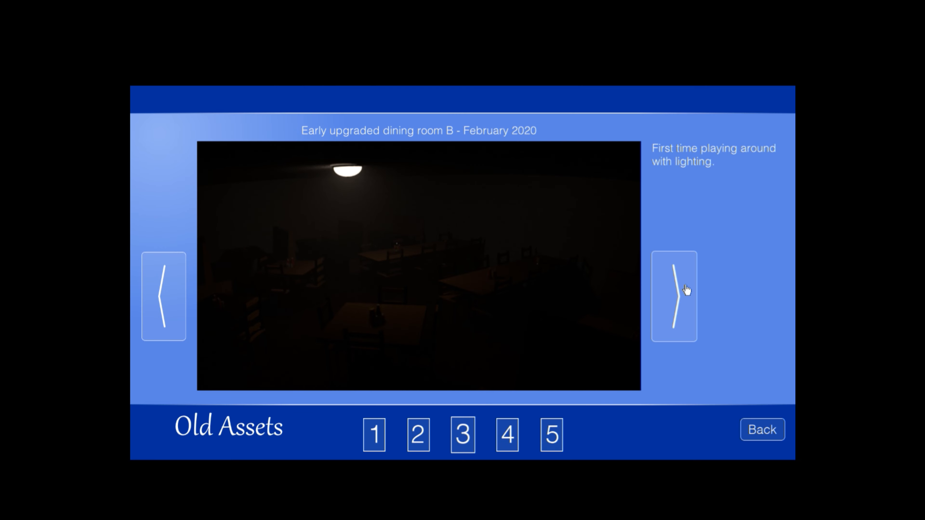
{"action": "left_click", "coordinate": [674, 297]}
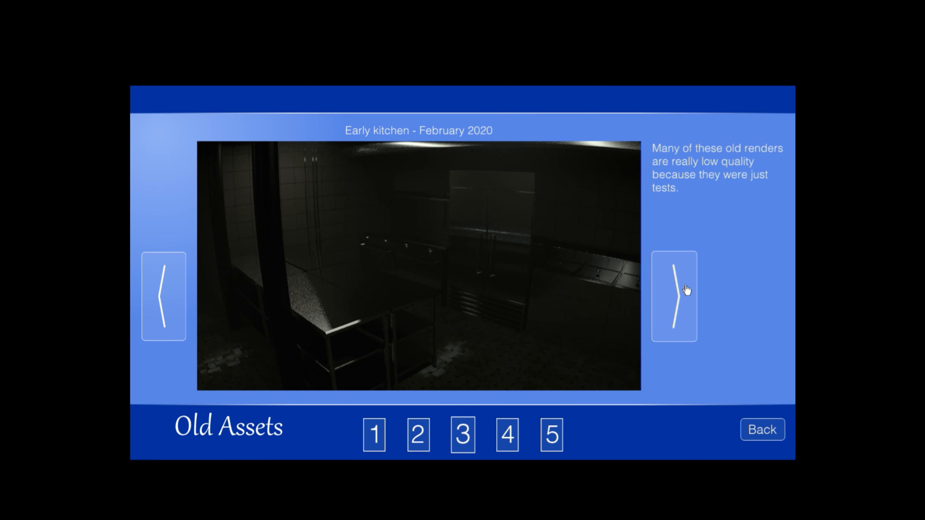
{"action": "left_click", "coordinate": [678, 295]}
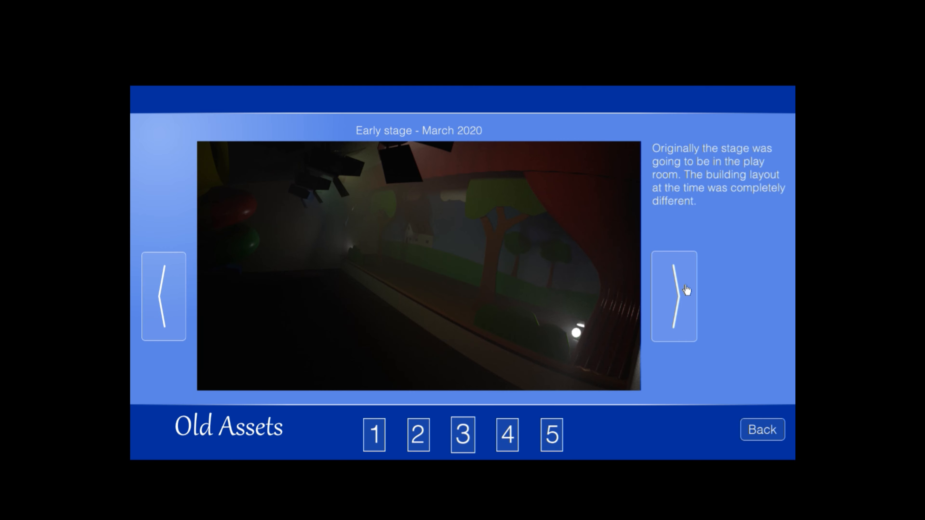
{"action": "left_click", "coordinate": [678, 293]}
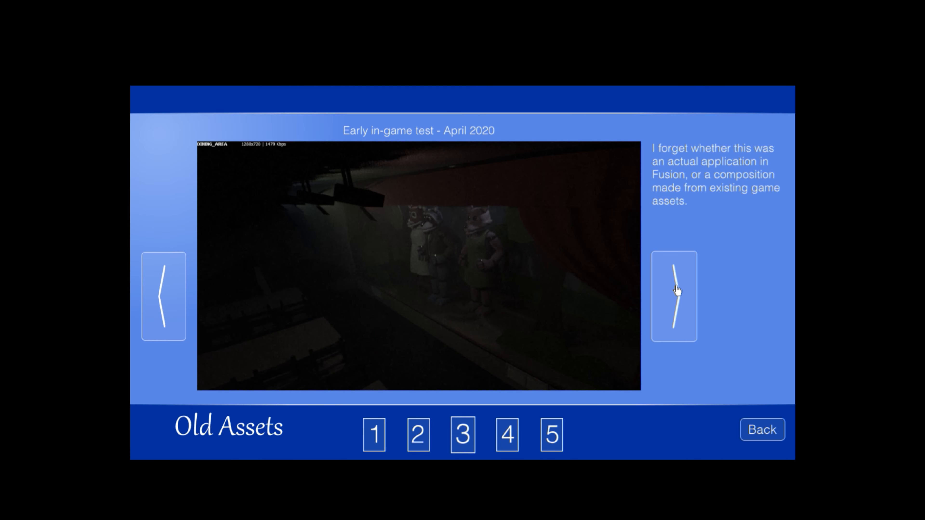
{"action": "left_click", "coordinate": [675, 296]}
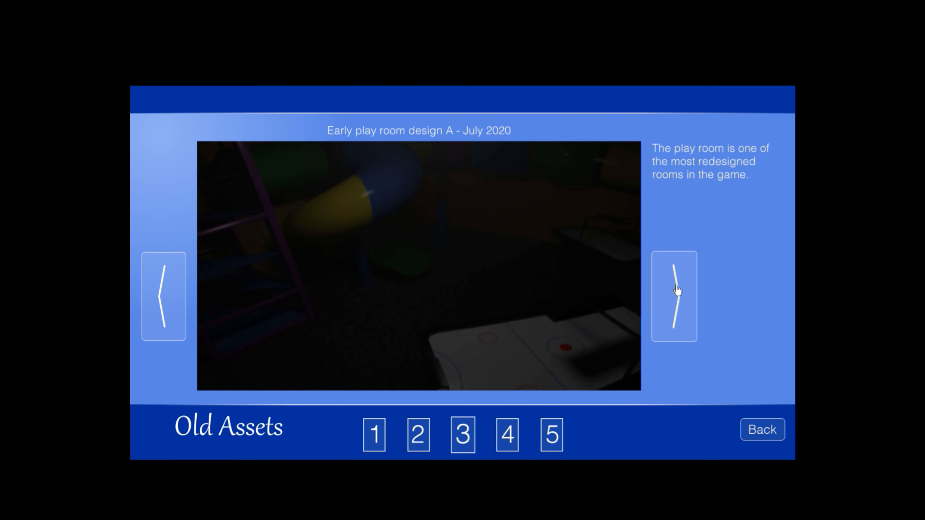
Continue through the hallway, office, staff room, minigame and entry room renders to the end
{"action": "left_click", "coordinate": [674, 297]}
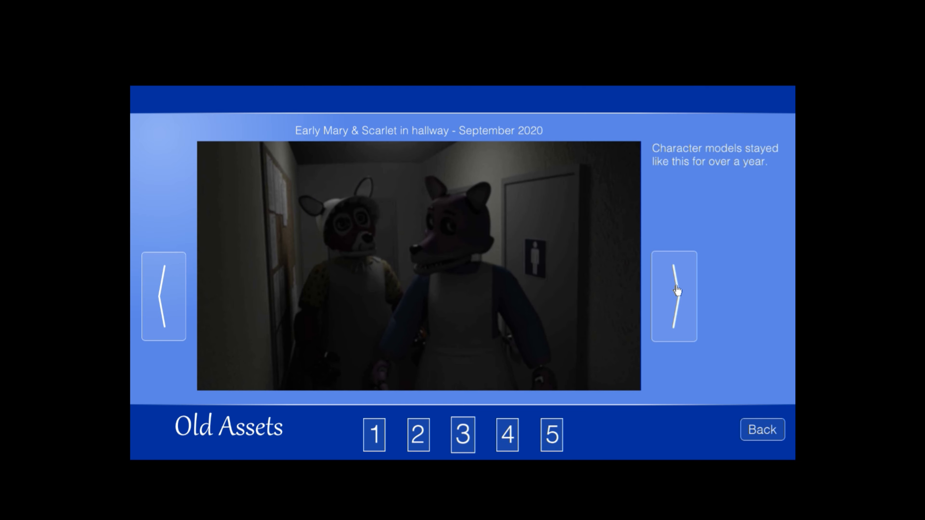
{"action": "left_click", "coordinate": [675, 297]}
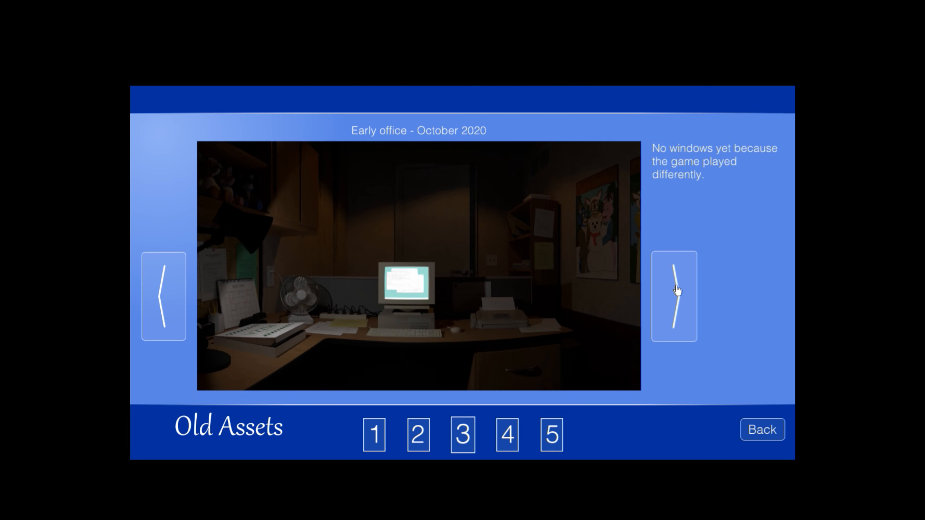
{"action": "left_click", "coordinate": [674, 296]}
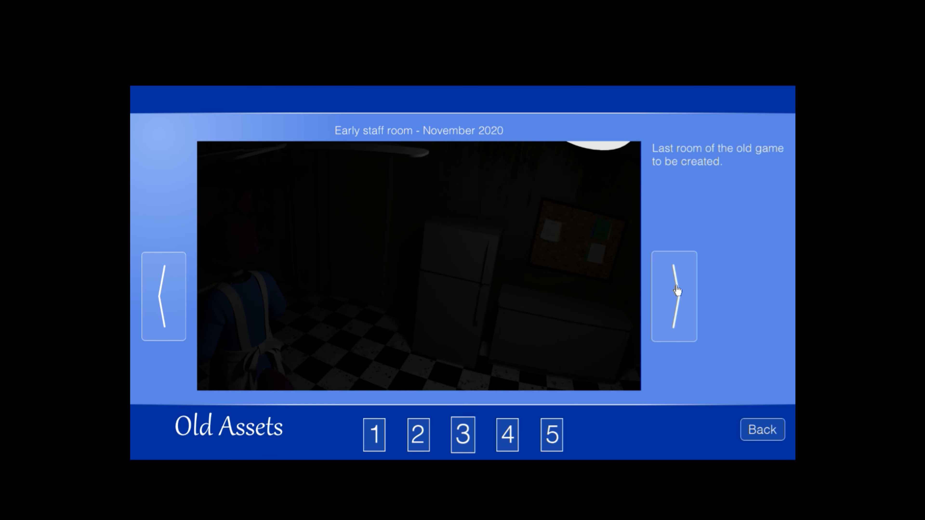
{"action": "left_click", "coordinate": [675, 296]}
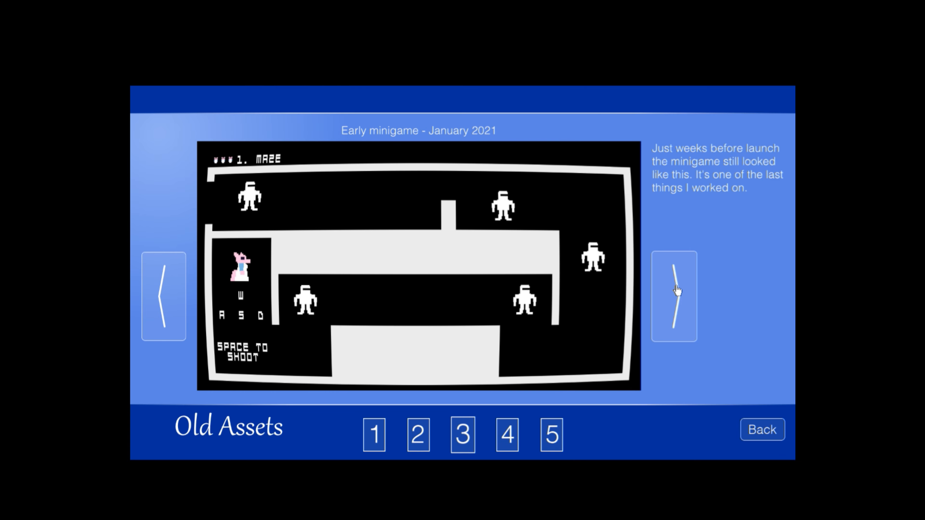
{"action": "left_click", "coordinate": [675, 296]}
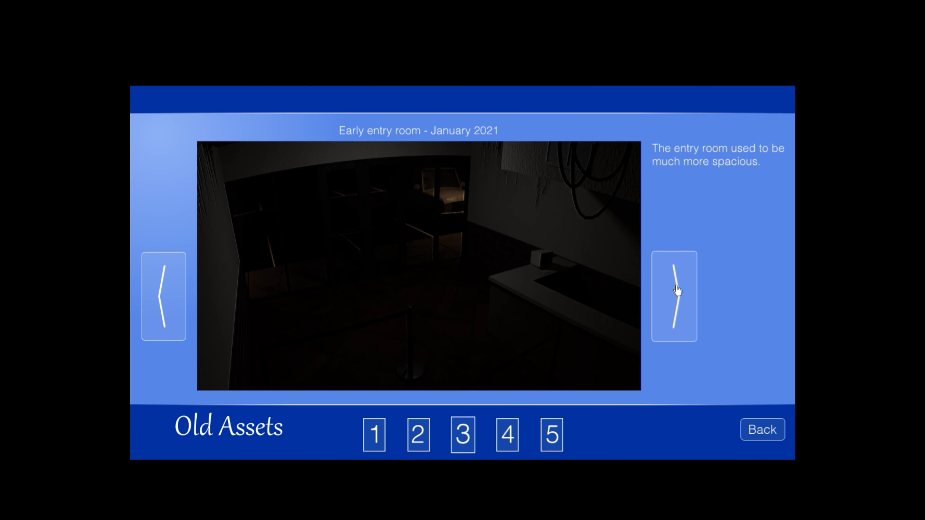
{"action": "left_click", "coordinate": [675, 291]}
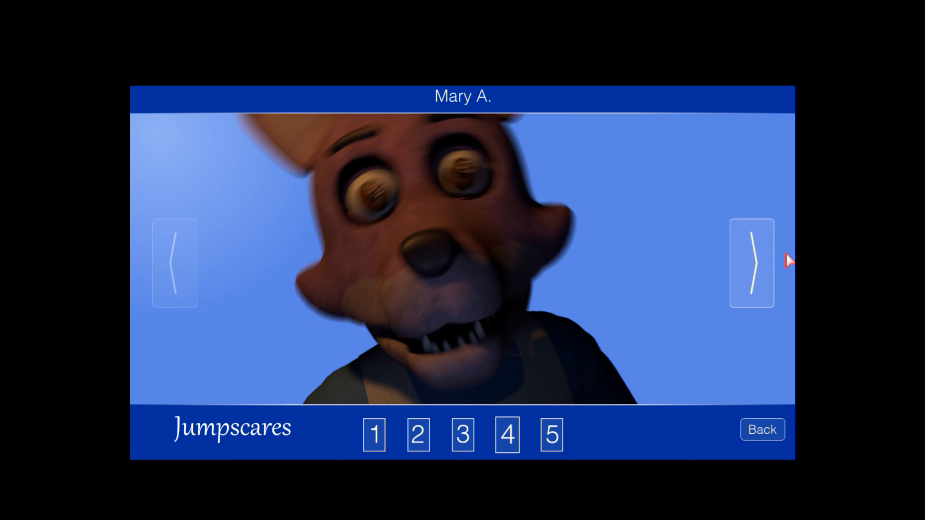
Page the Jumpscares previews: Mary B, Rascal A, Rascal B, Scarlet B
{"action": "left_click", "coordinate": [752, 264]}
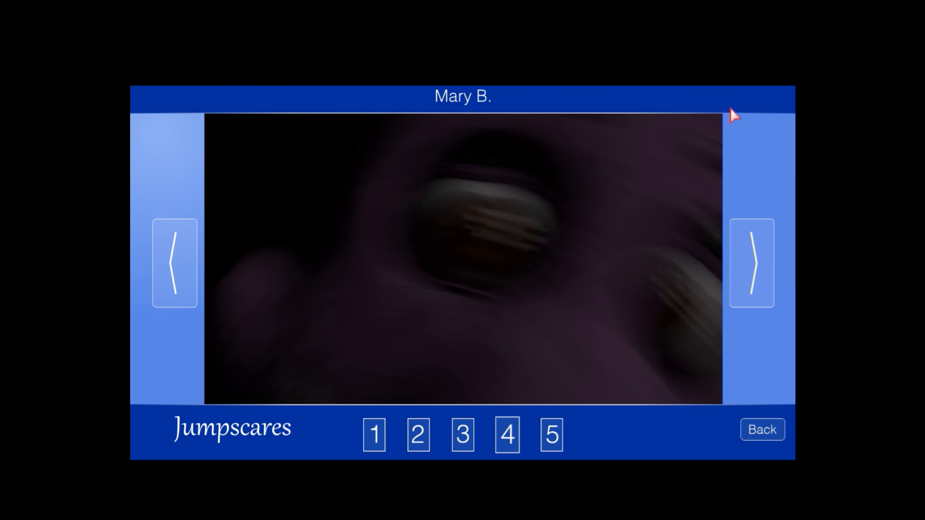
{"action": "left_click", "coordinate": [751, 266]}
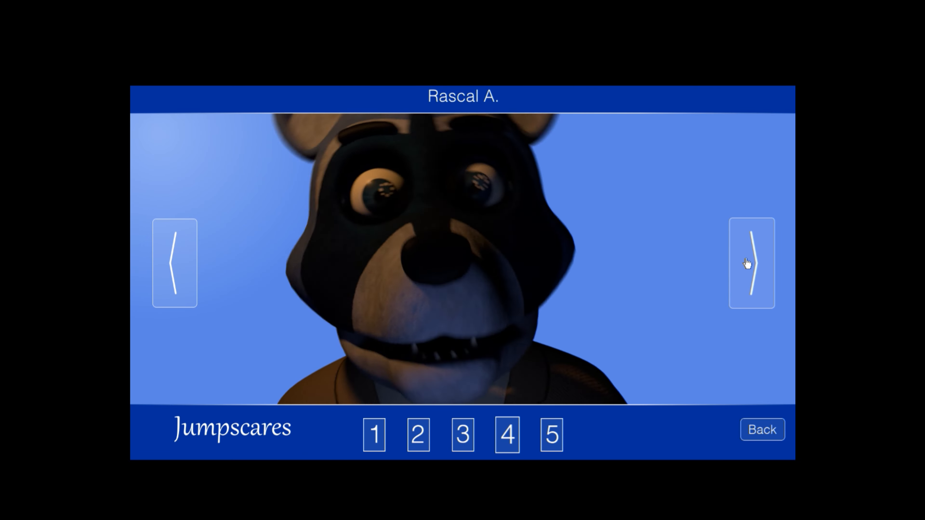
{"action": "left_click", "coordinate": [751, 265]}
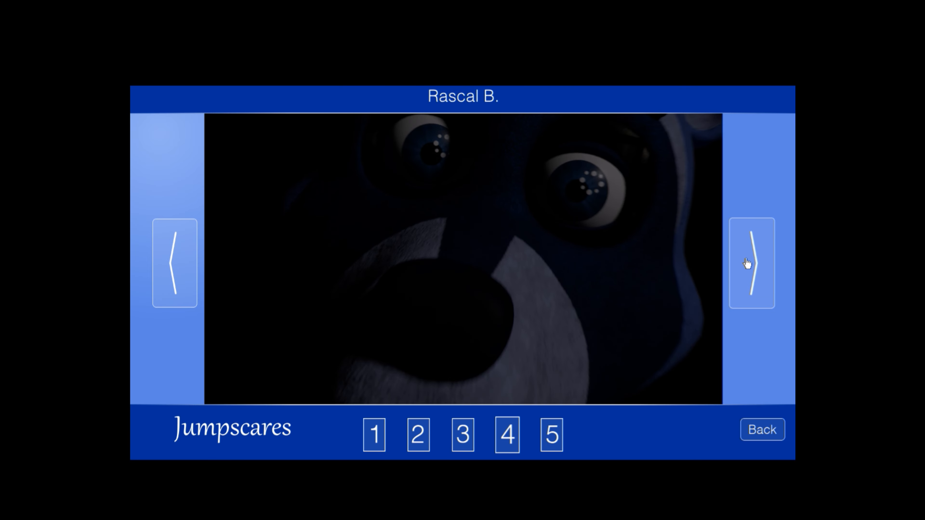
{"action": "left_click", "coordinate": [752, 267]}
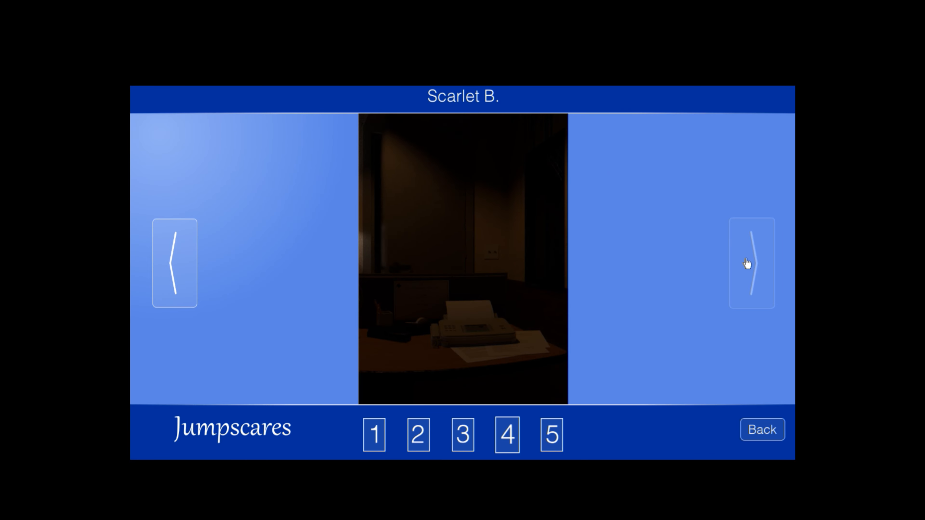
{"action": "left_click", "coordinate": [751, 266]}
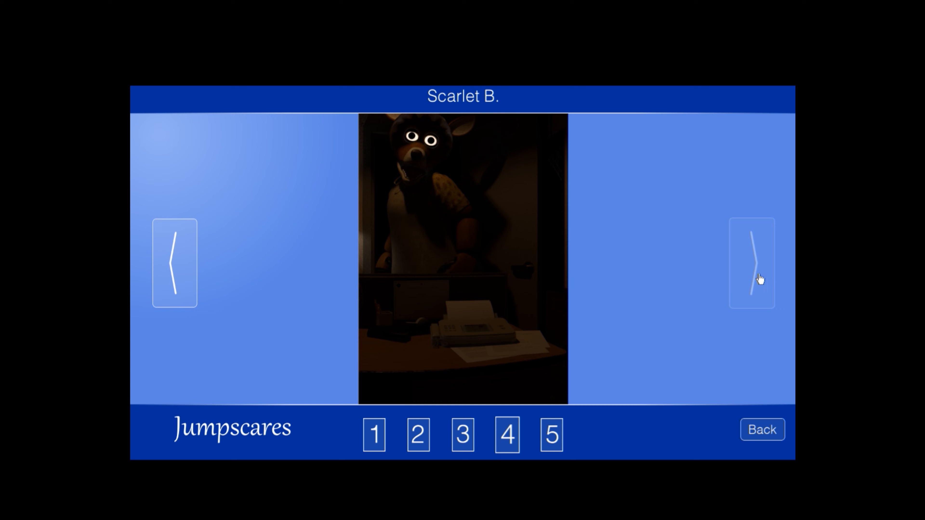